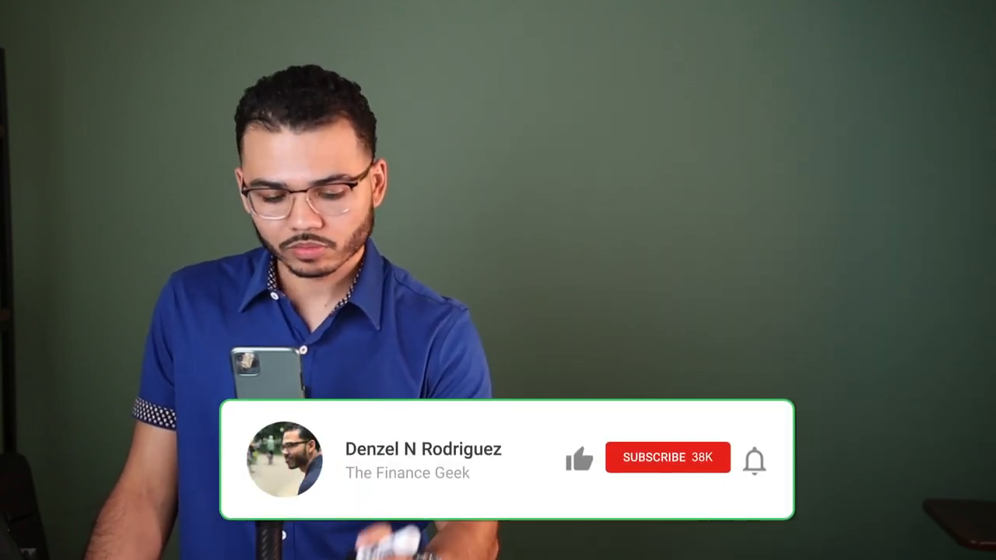
- Like the finance video, subscribe to the channel, and enable new-upload notifications via the bell
left_click(668, 456)
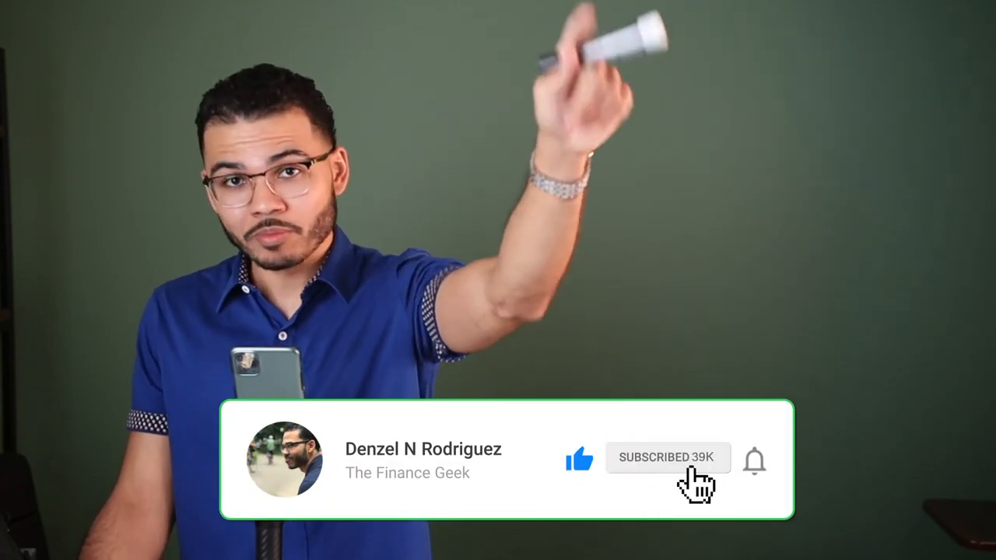
left_click(754, 459)
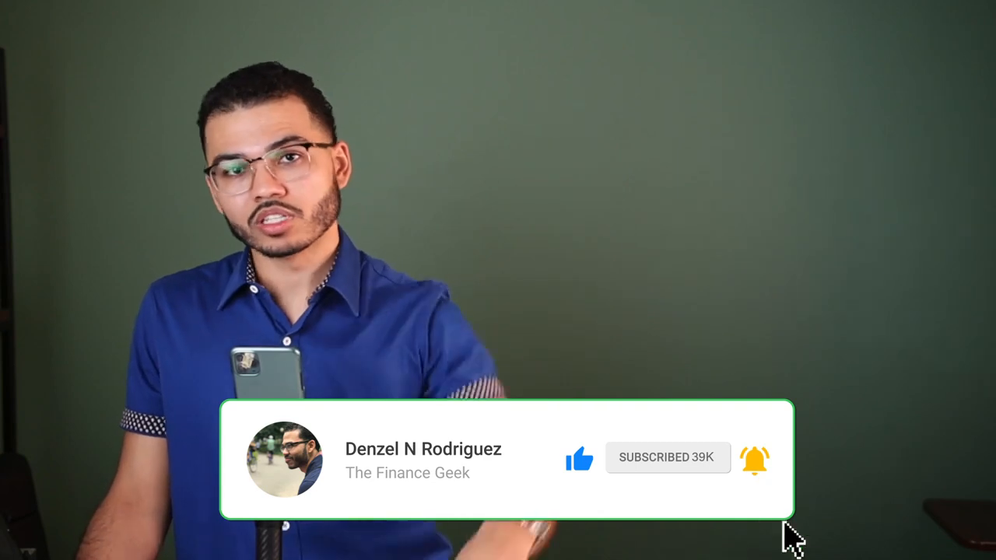